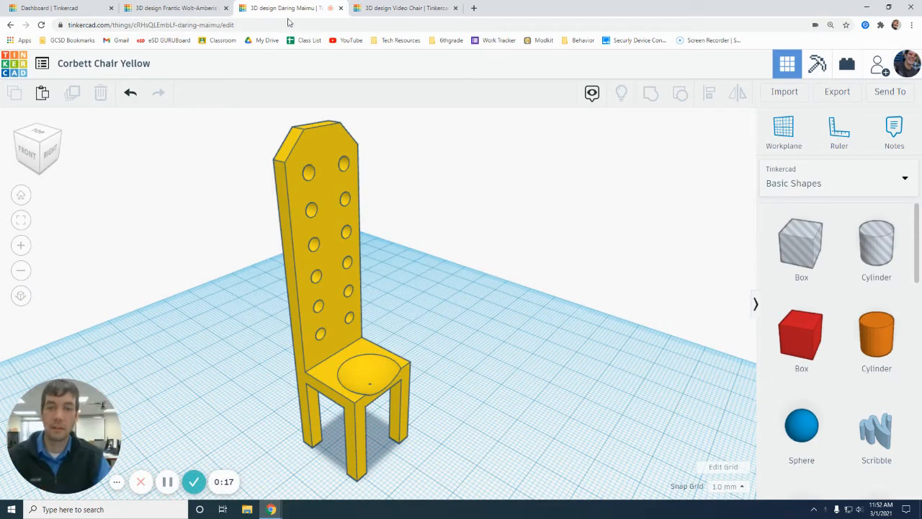
pyautogui.moveTo(331, 207)
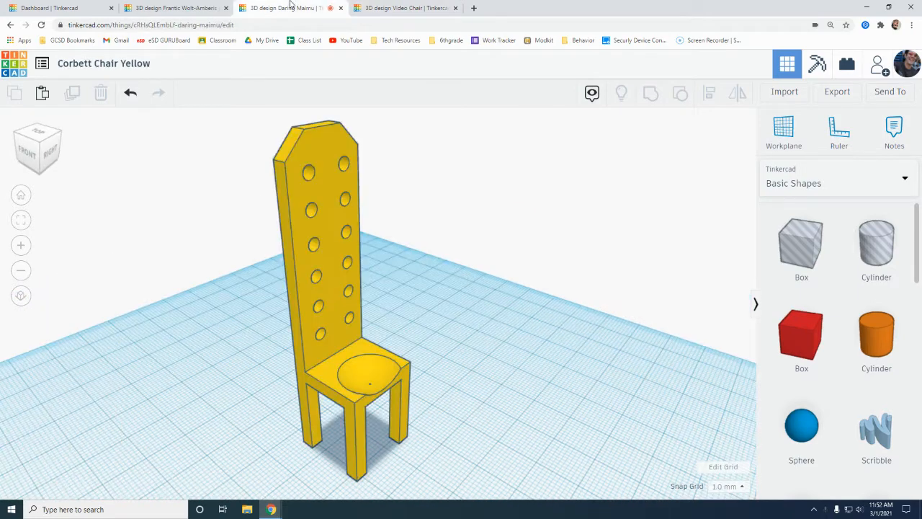
# - Select the whole yellow chair in the Corbett Chair Yellow design
pyautogui.click(404, 8)
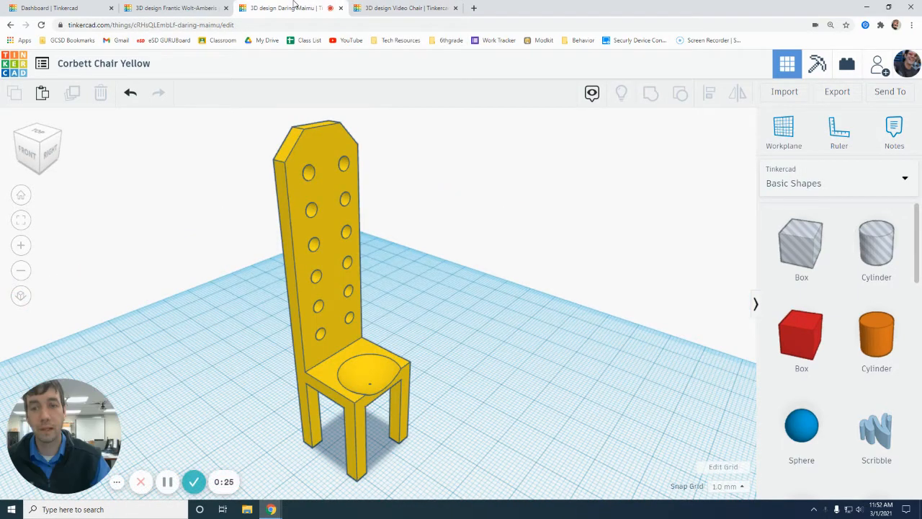
pyautogui.click(324, 288)
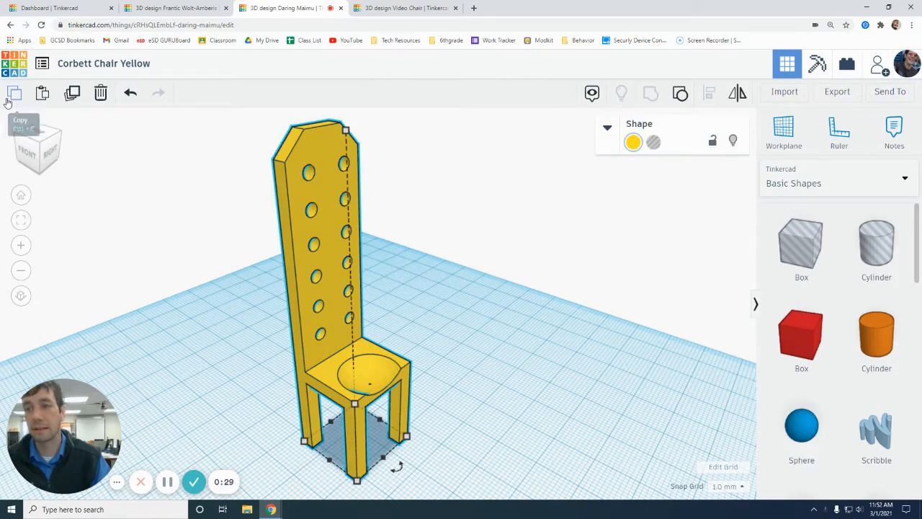
# - Copy the yellow chair into the Video Chair design and set it beside the brown table
pyautogui.click(404, 8)
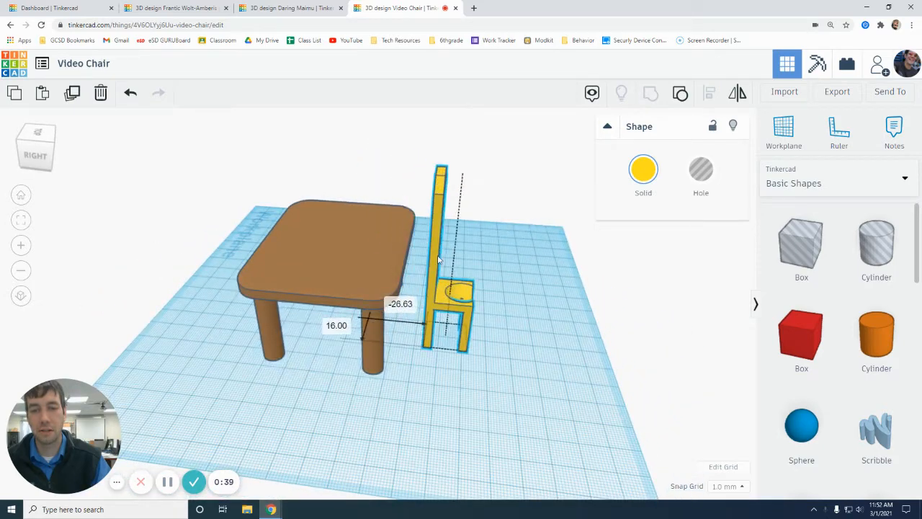
pyautogui.moveTo(441, 252); pyautogui.dragTo(245, 202)
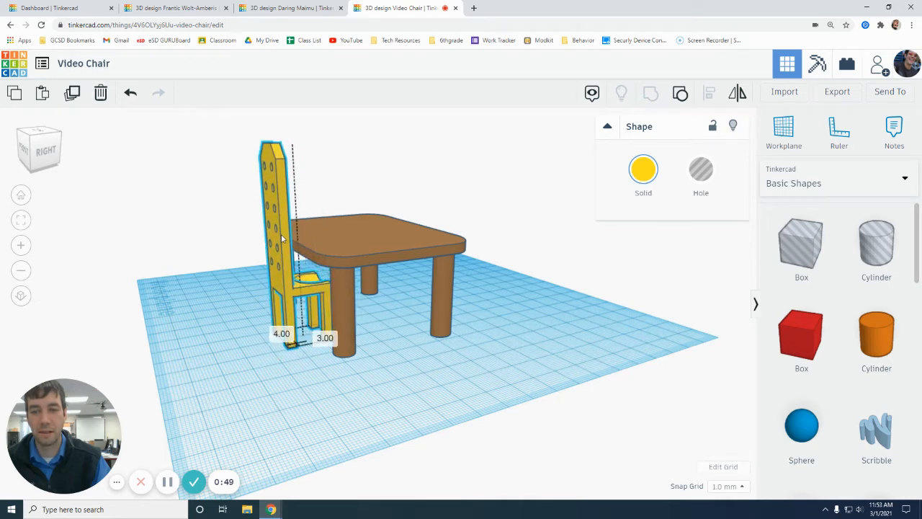
# - Check the locked brown table, then pull the yellow chair in under the tabletop edge
pyautogui.click(375, 238)
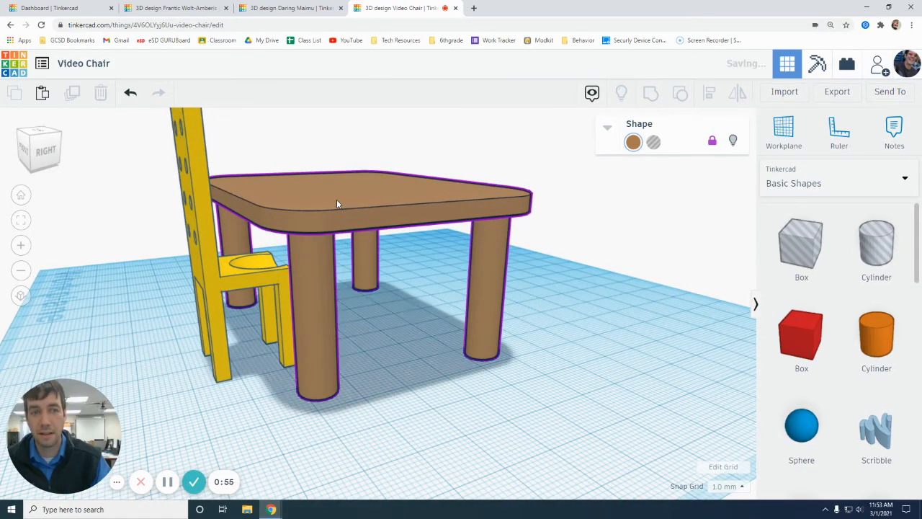
pyautogui.moveTo(697, 142)
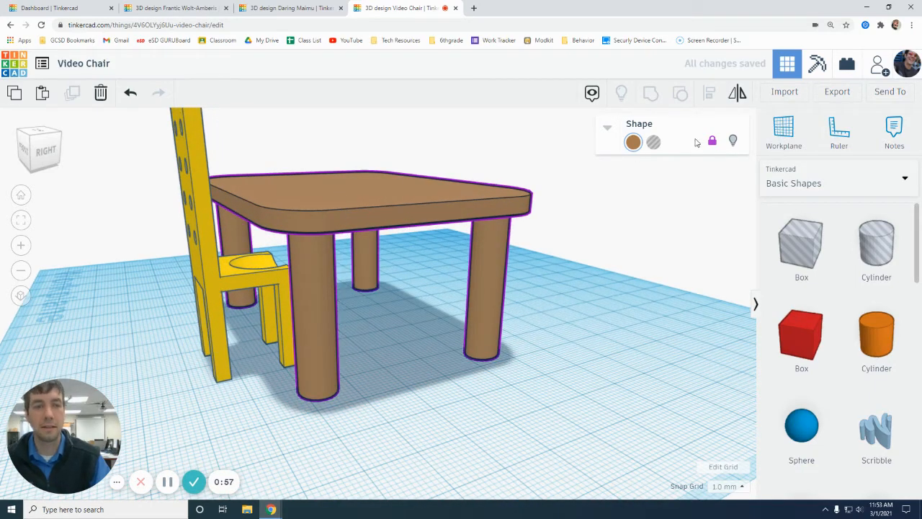
pyautogui.moveTo(712, 141)
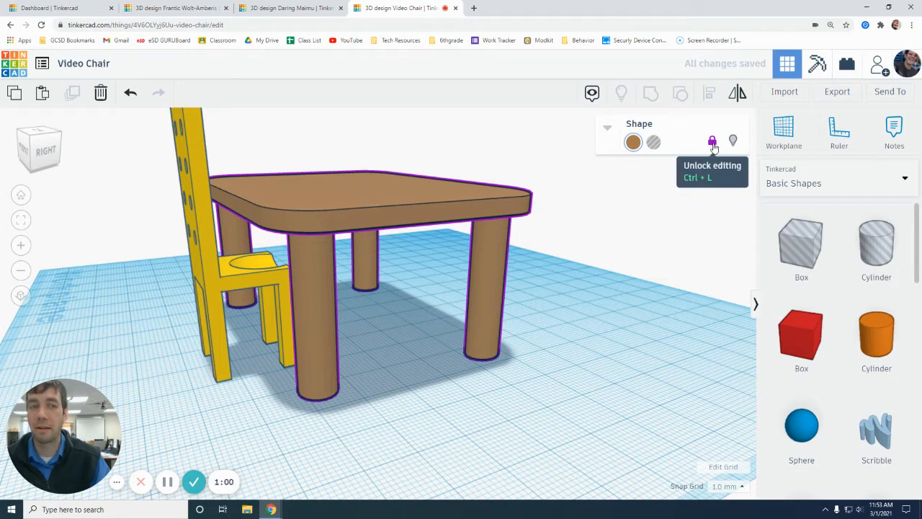
pyautogui.click(712, 142)
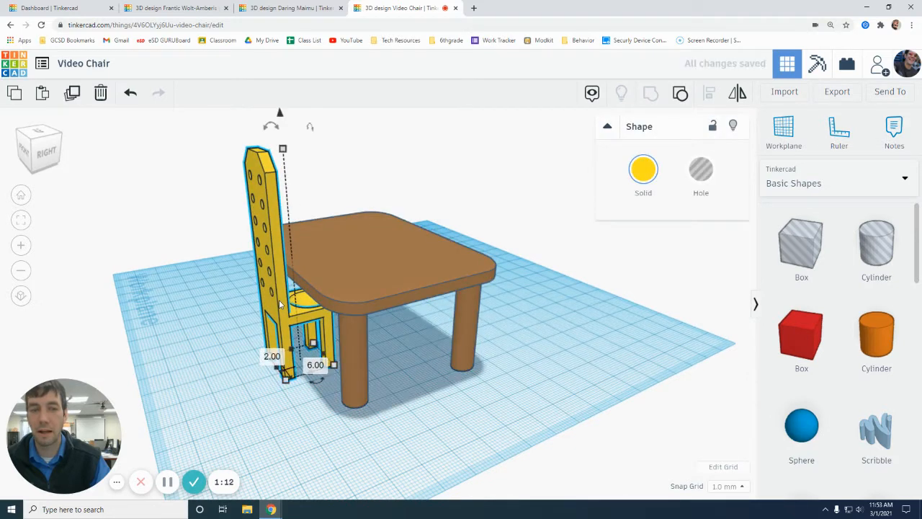
# - Switch to the Corbett Chair Green design showing the green armchair
pyautogui.click(429, 362)
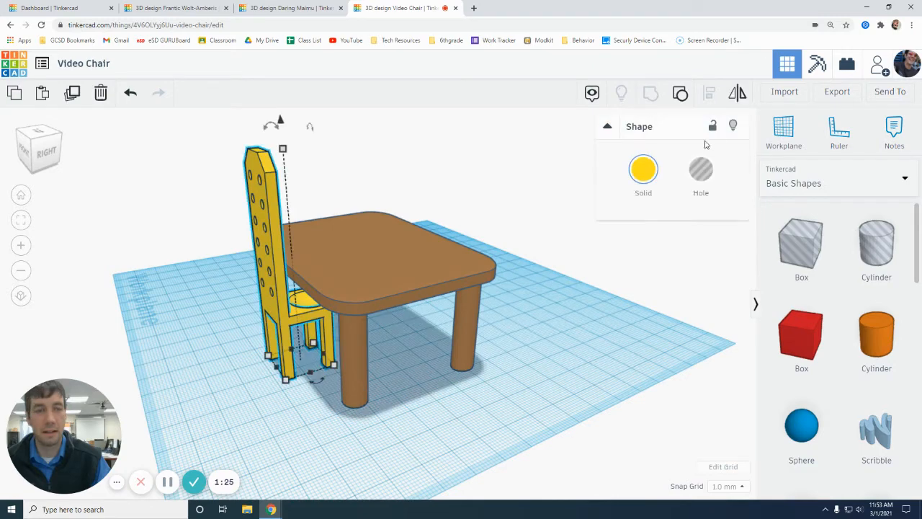
pyautogui.click(177, 8)
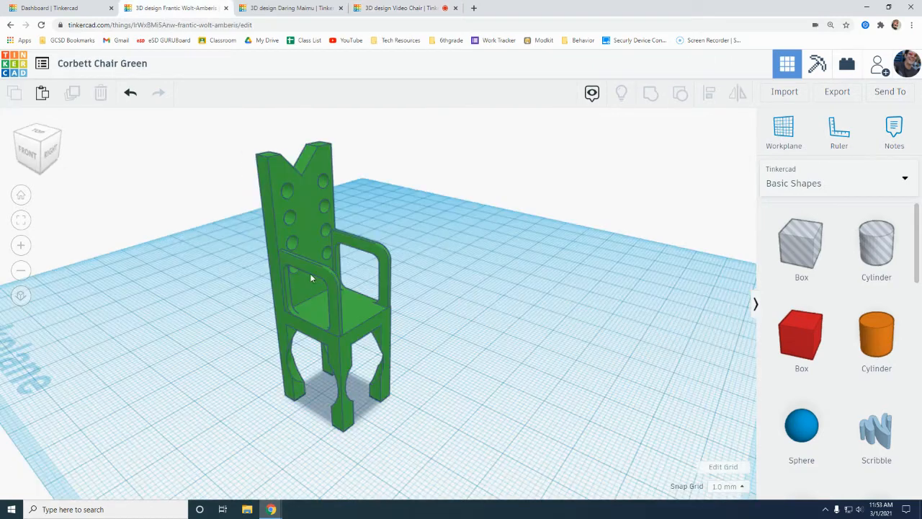
# - Copy the green armchair into the Video Chair design and place it opposite the yellow chair
pyautogui.click(310, 277)
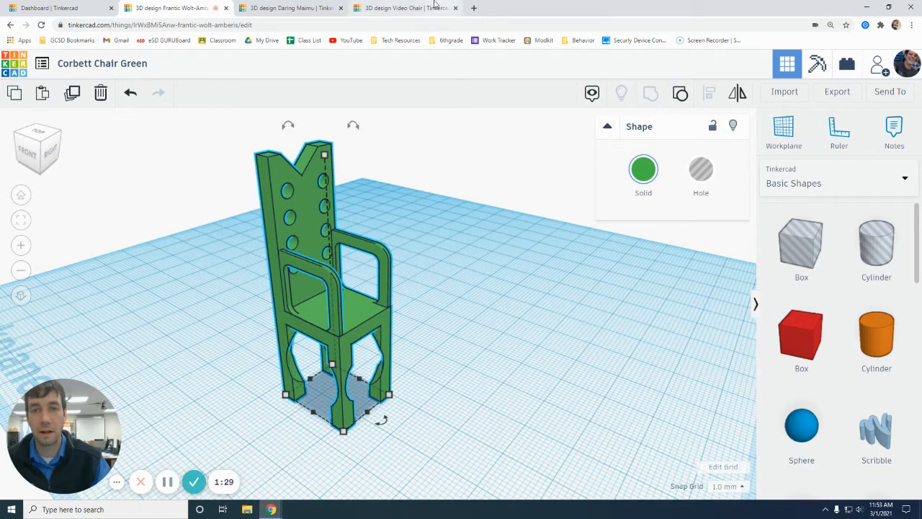
pyautogui.click(404, 8)
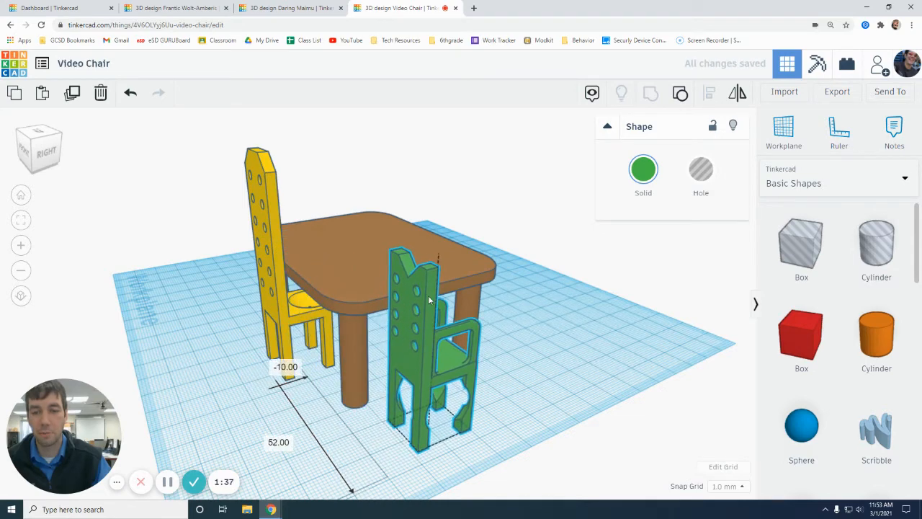
pyautogui.click(428, 302)
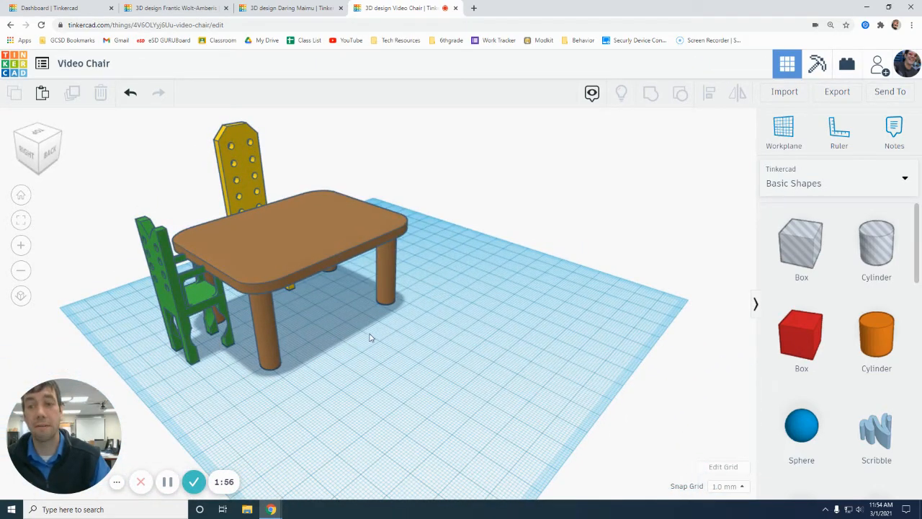
pyautogui.moveTo(167, 481)
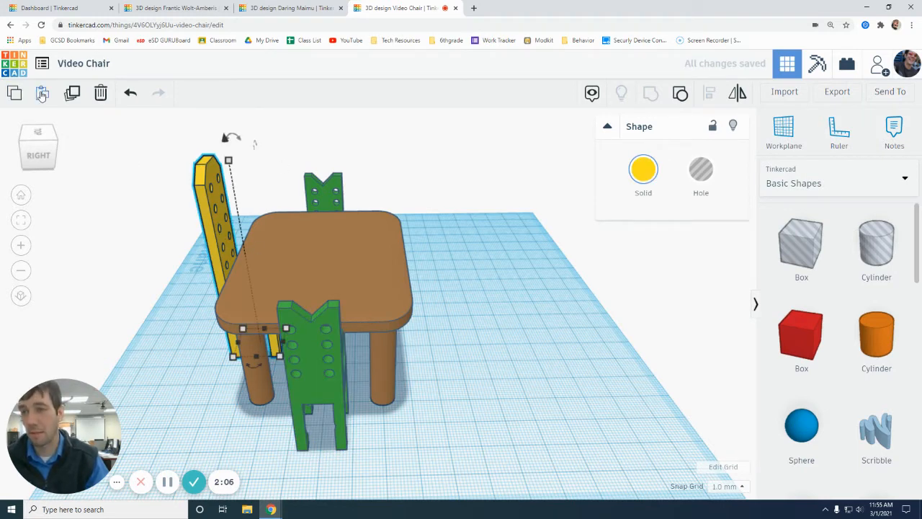
# - Move a yellow chair copy into place so four chairs surround the brown table
pyautogui.moveTo(209, 216); pyautogui.dragTo(425, 303)
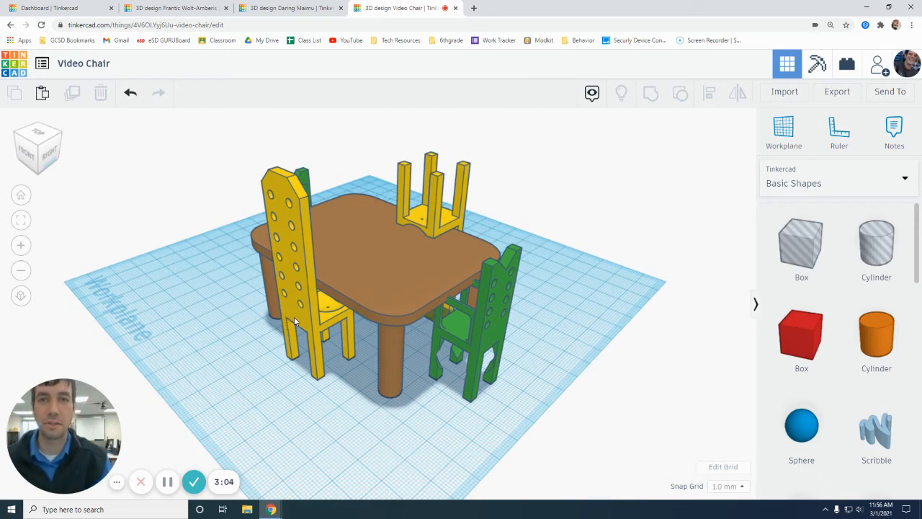
pyautogui.moveTo(193, 482)
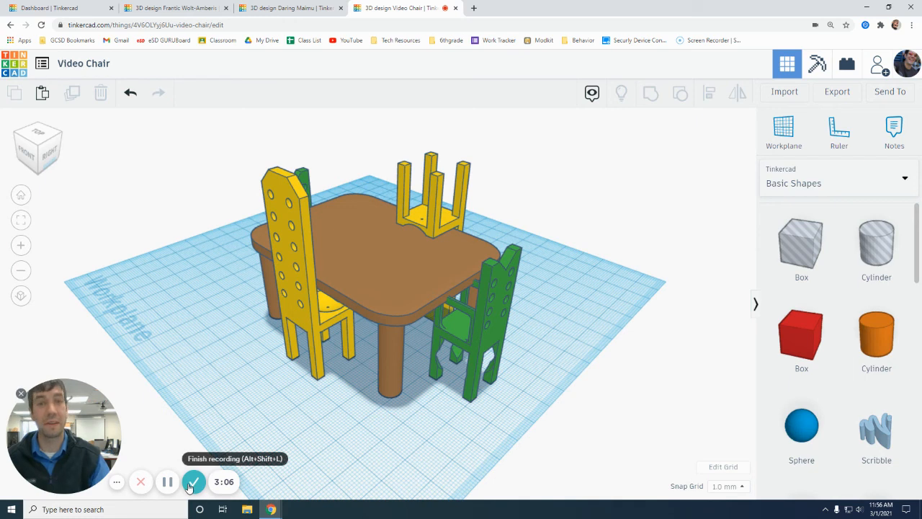
pyautogui.click(141, 481)
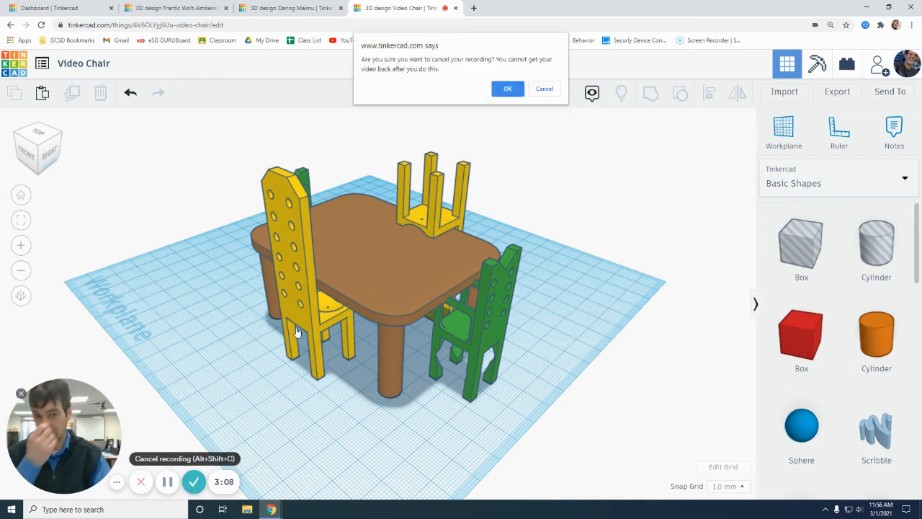
pyautogui.click(544, 88)
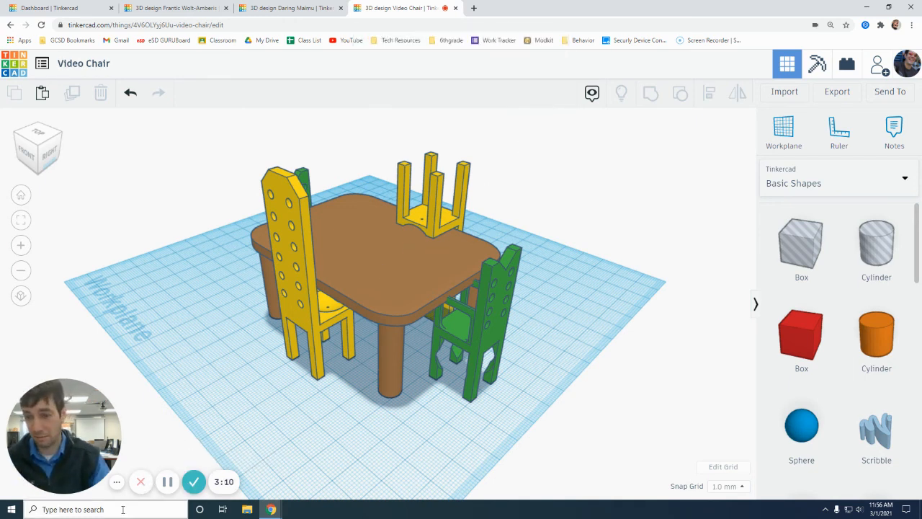